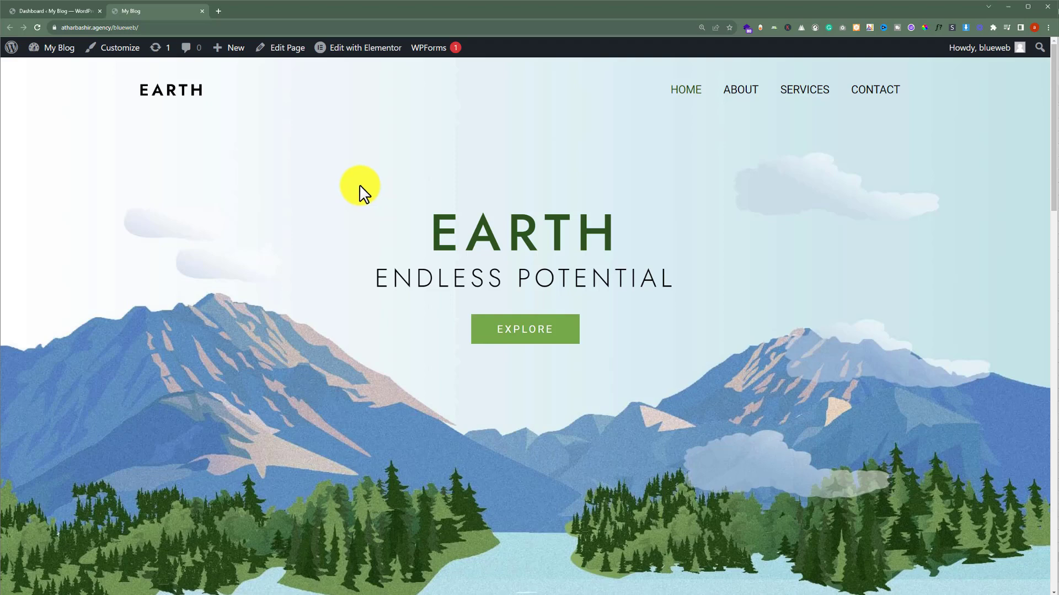
mouse_move(315, 166)
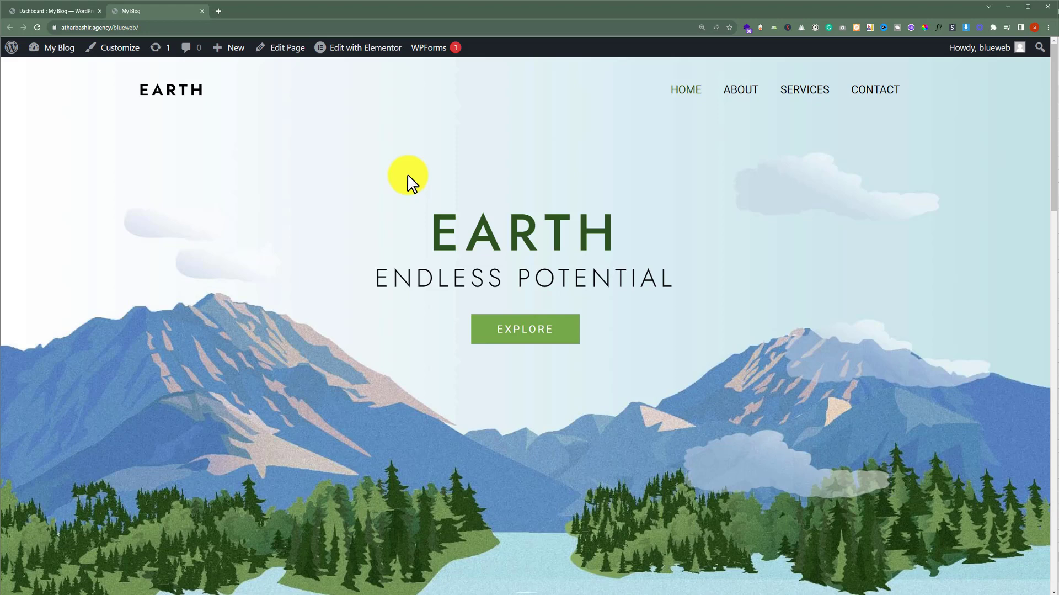
mouse_move(206, 139)
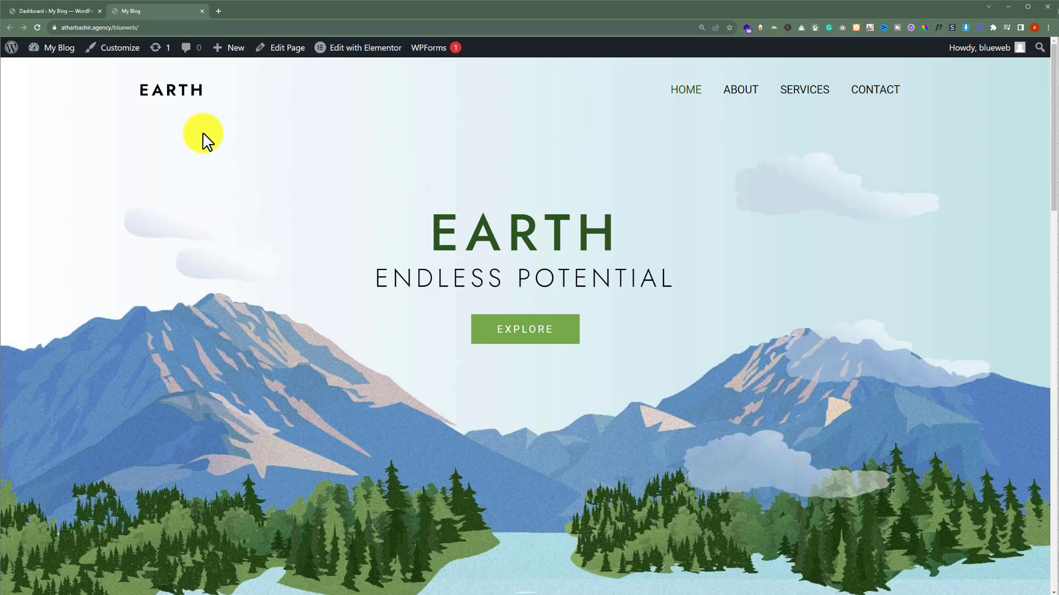
Step: From the dashboard, search new plugins for 'reset' and install WP Reset
left_click(49, 10)
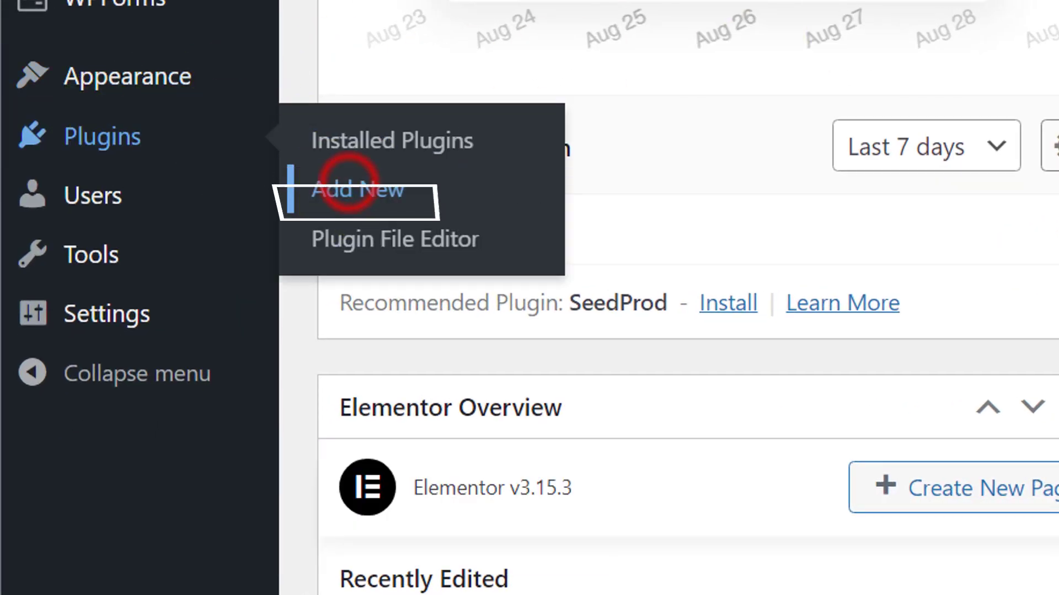
left_click(357, 189)
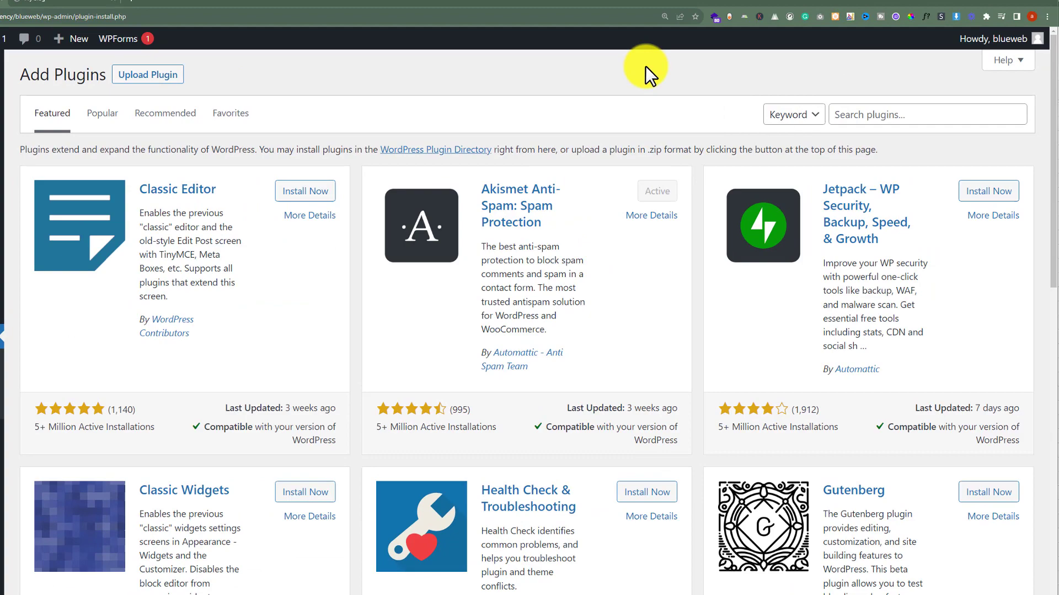
type("reset")
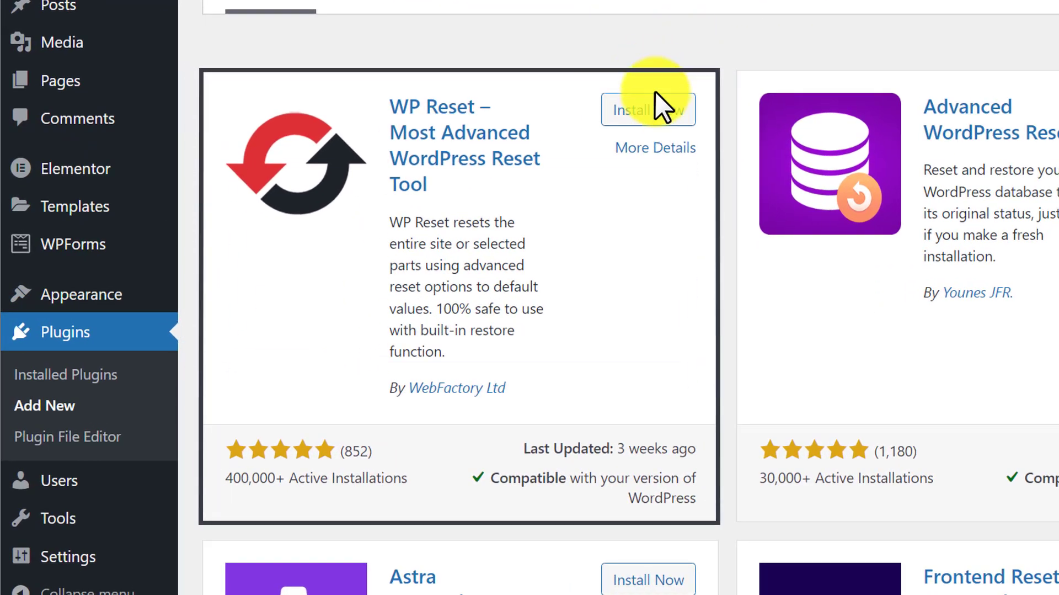
left_click(643, 109)
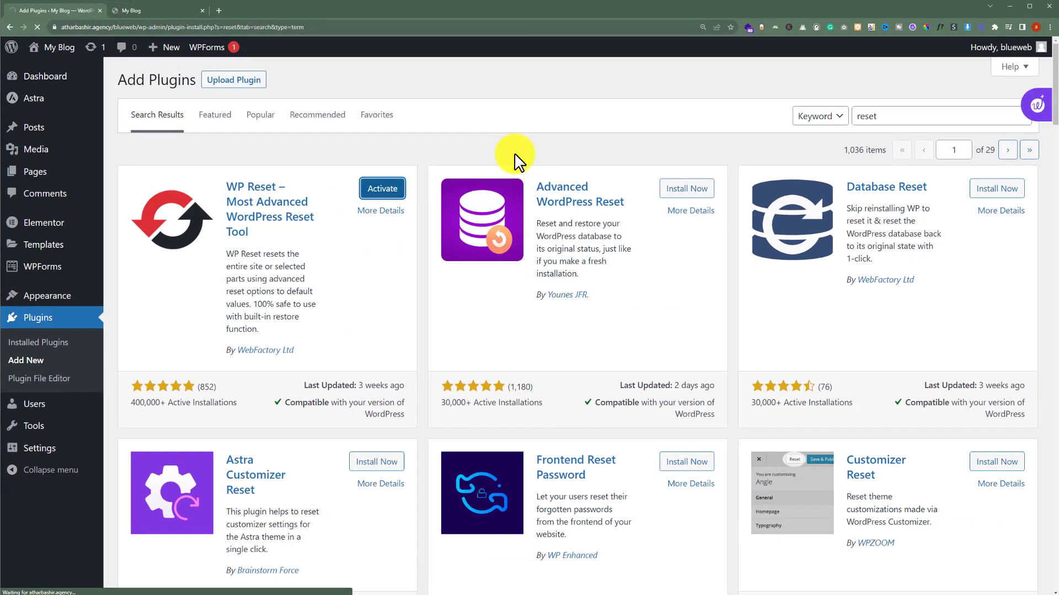
Step: Activate the installed WP Reset plugin
left_click(382, 188)
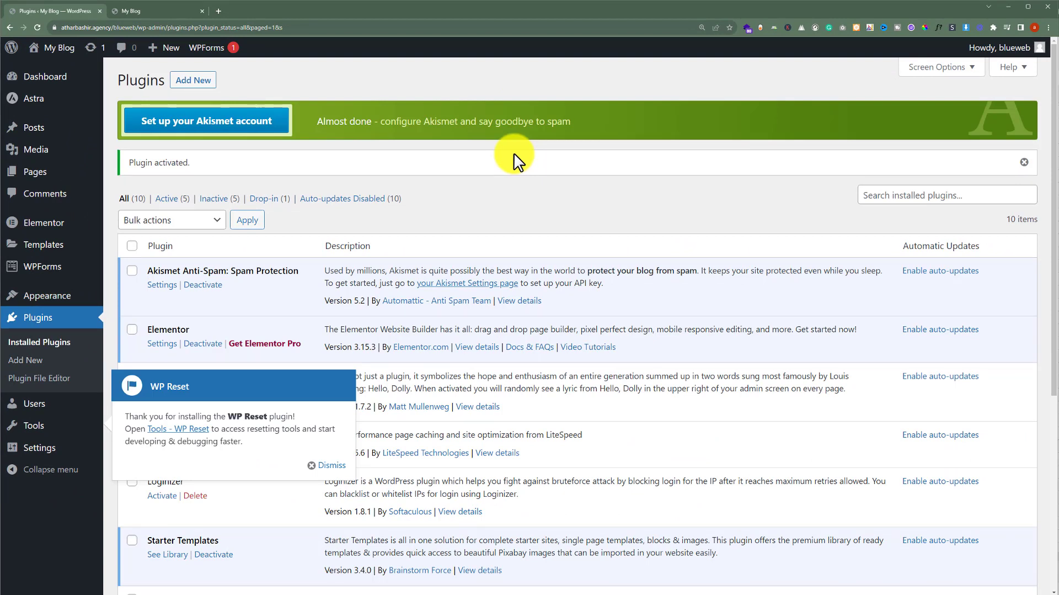
mouse_move(459, 197)
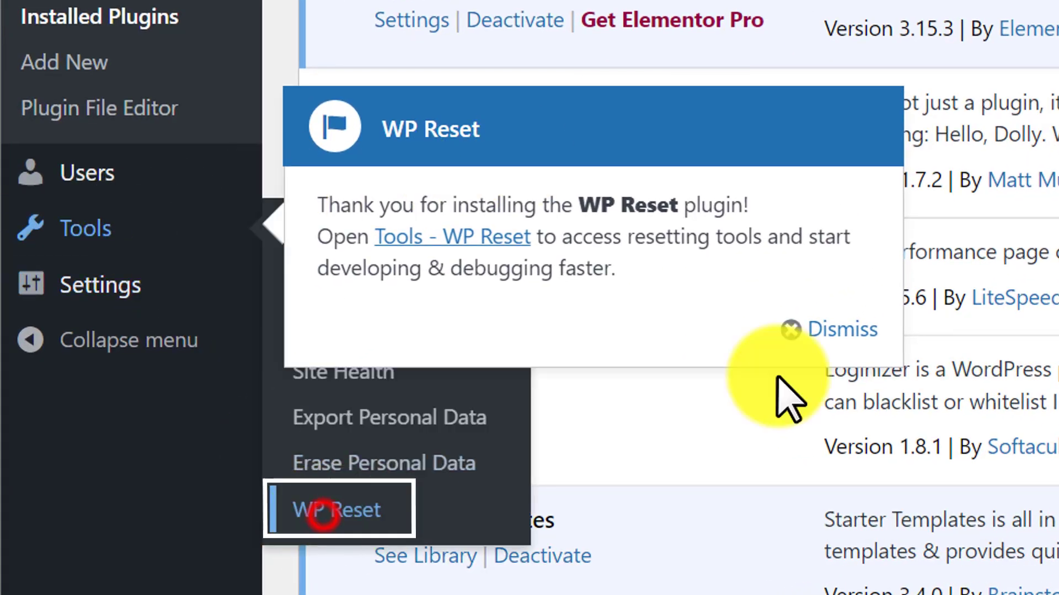
Step: Open Tools > WP Reset and scroll down to the Site Reset section
left_click(330, 508)
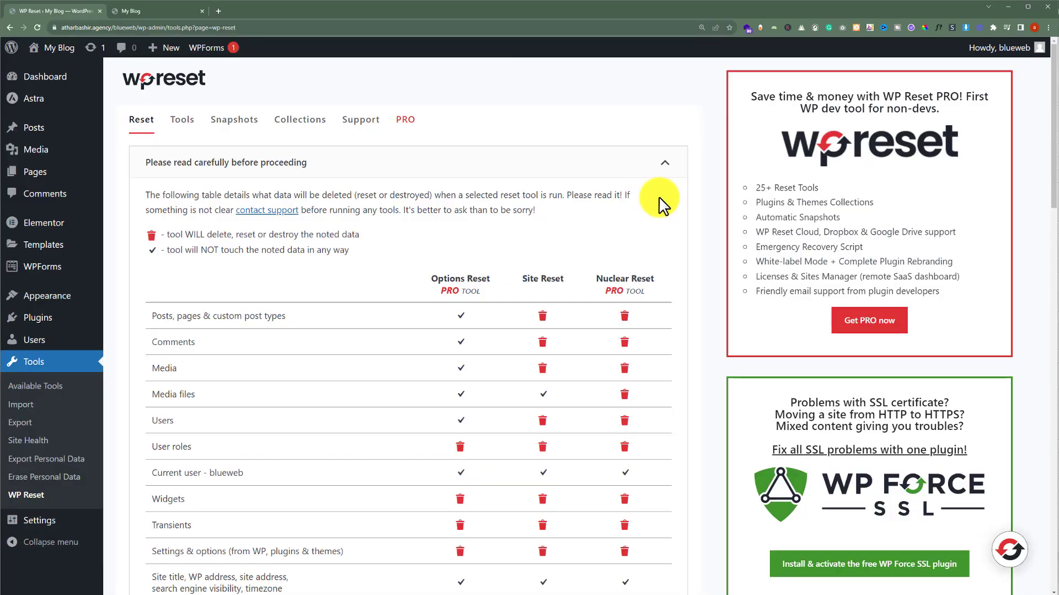
scroll("down", 3)
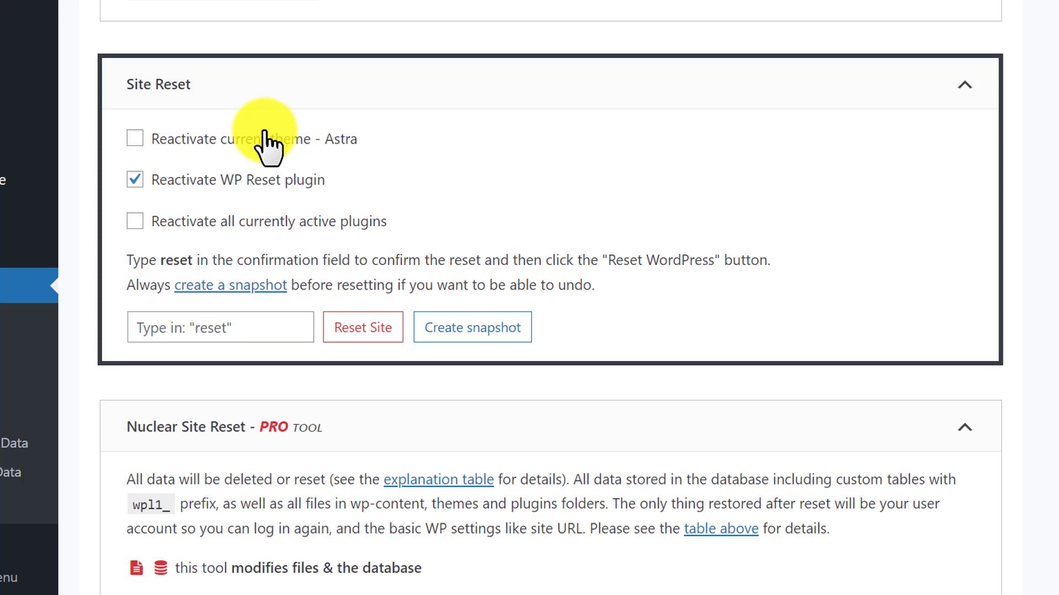
Step: Untick theme and plugin reactivation, enter 'reset' as confirmation, and run the site reset
left_click(135, 139)
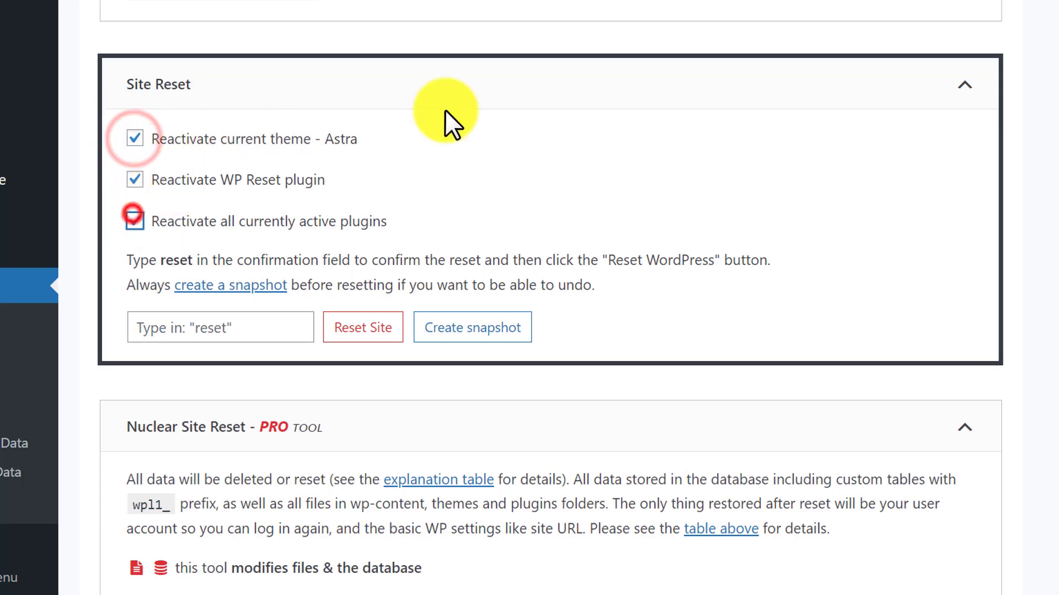
left_click(134, 220)
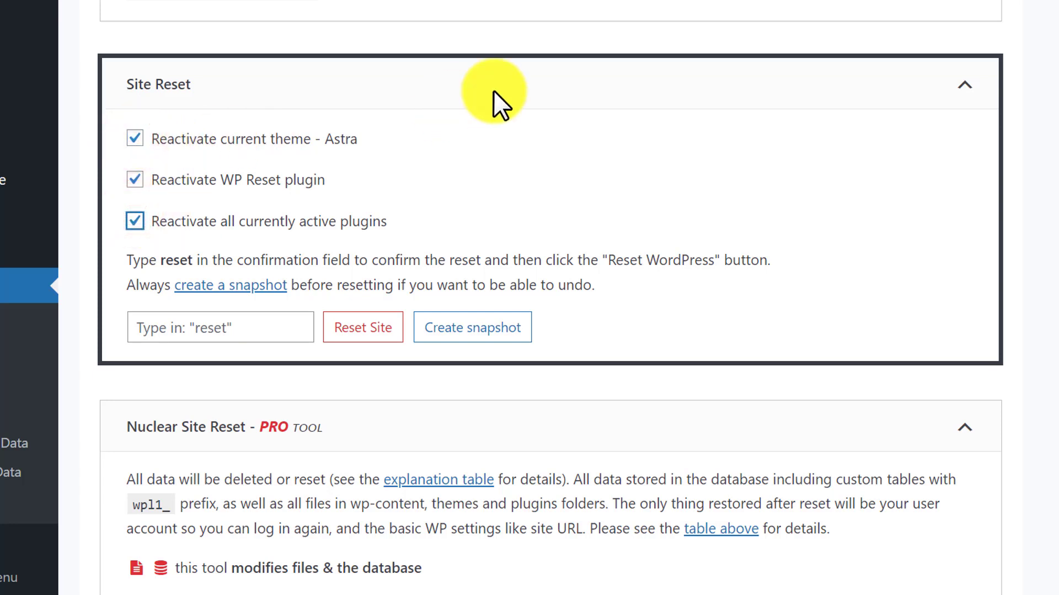
mouse_move(344, 168)
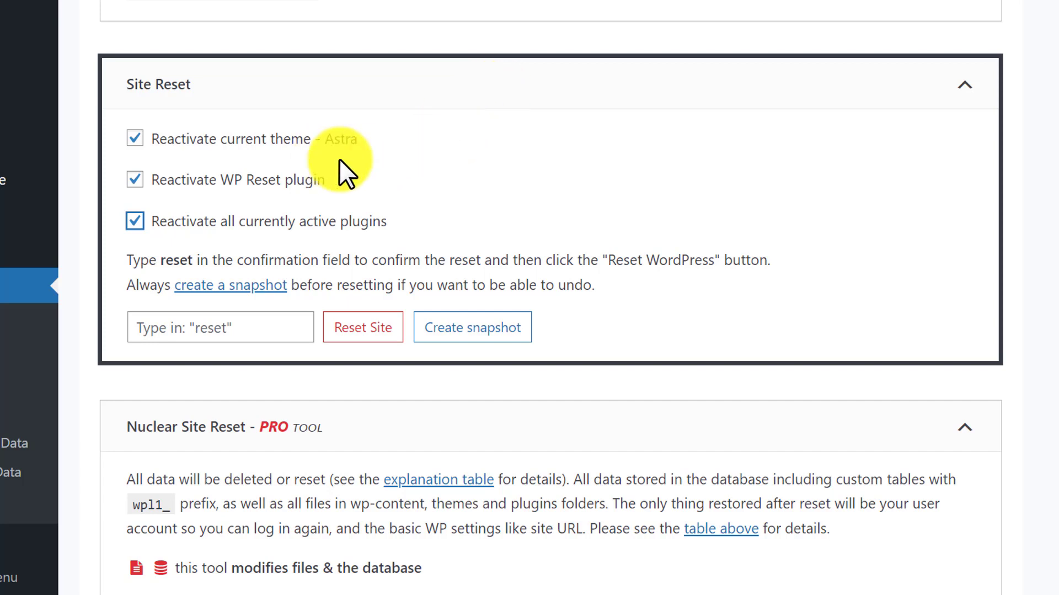
mouse_move(135, 221)
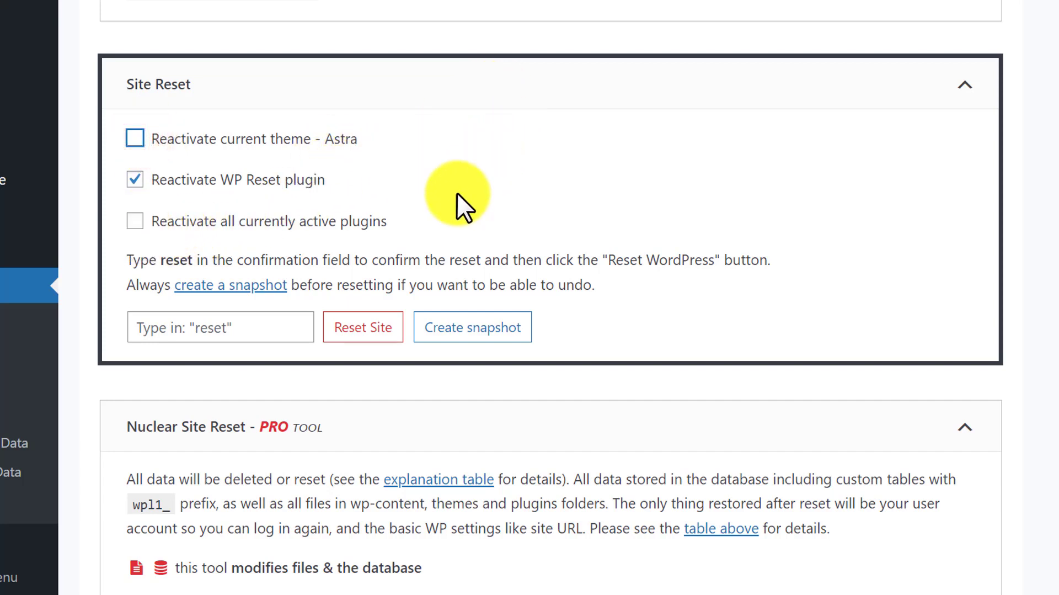
type("reset")
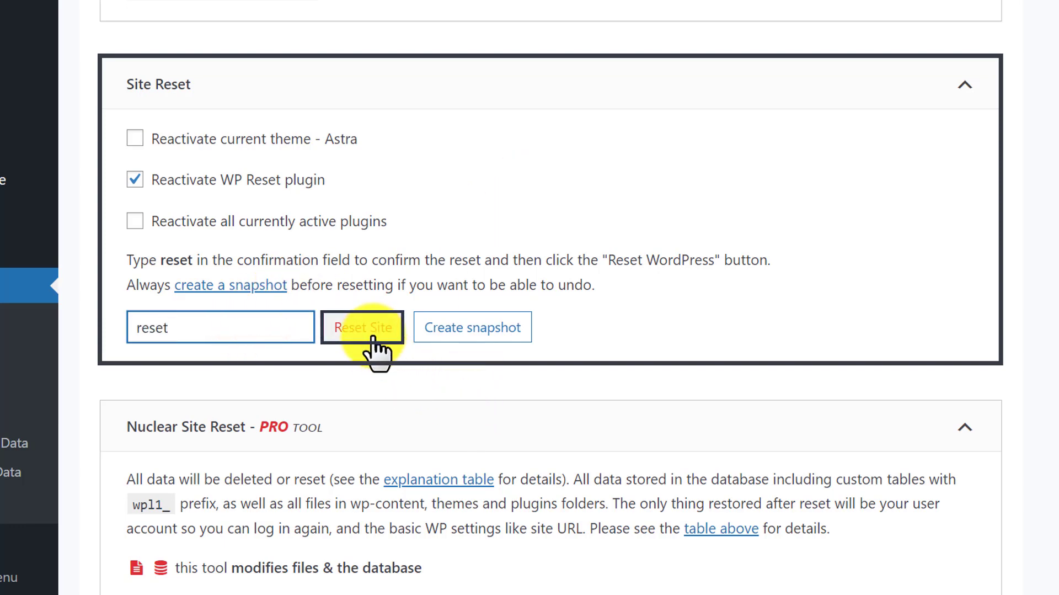
left_click(363, 327)
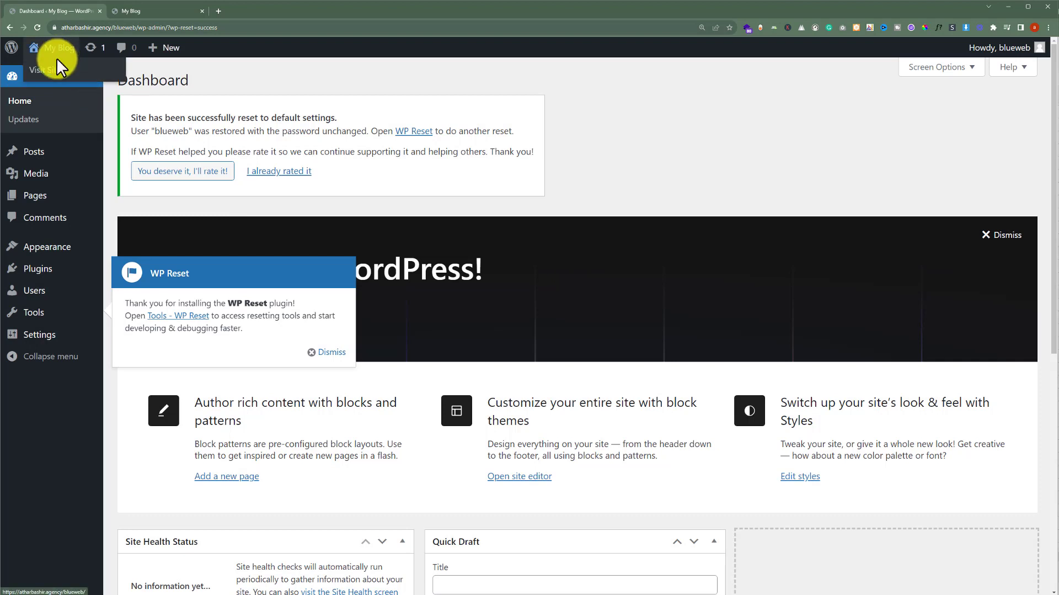
Step: Visit the reset front end and compare it with the old Earth-themed site tab
left_click(41, 70)
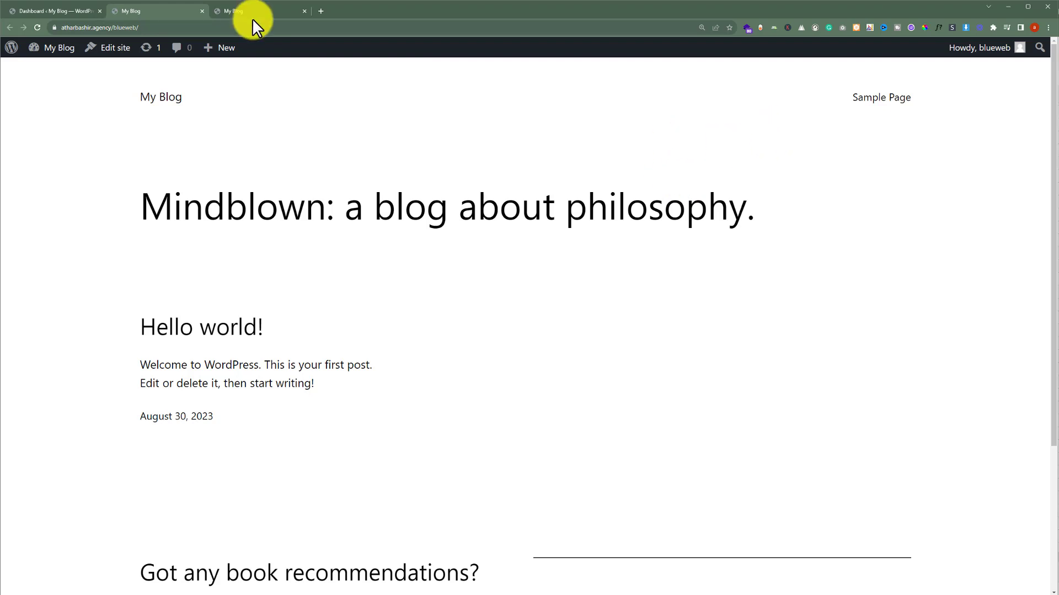
left_click(247, 11)
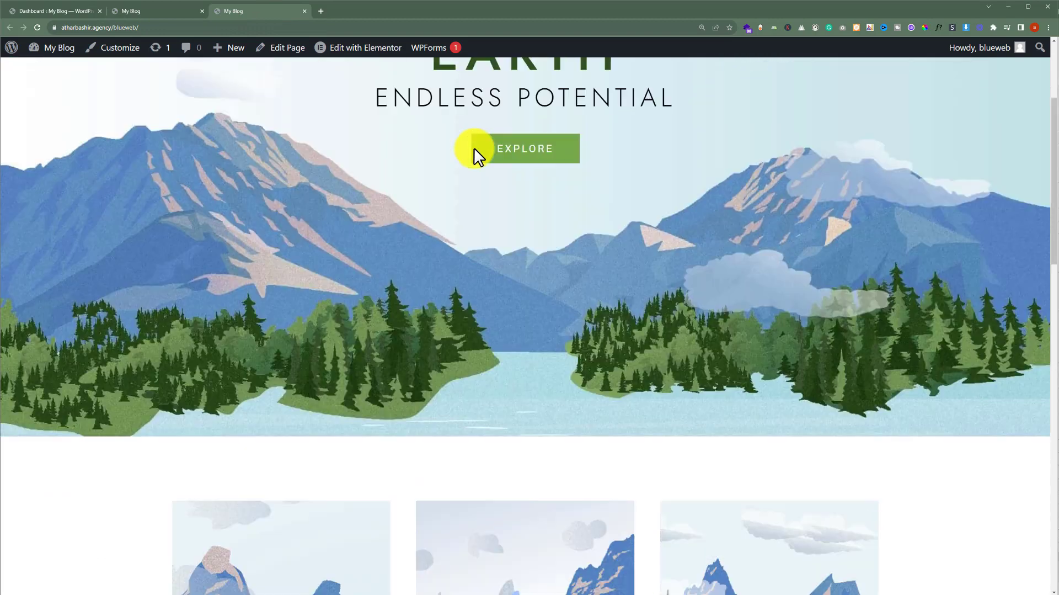
left_click(154, 11)
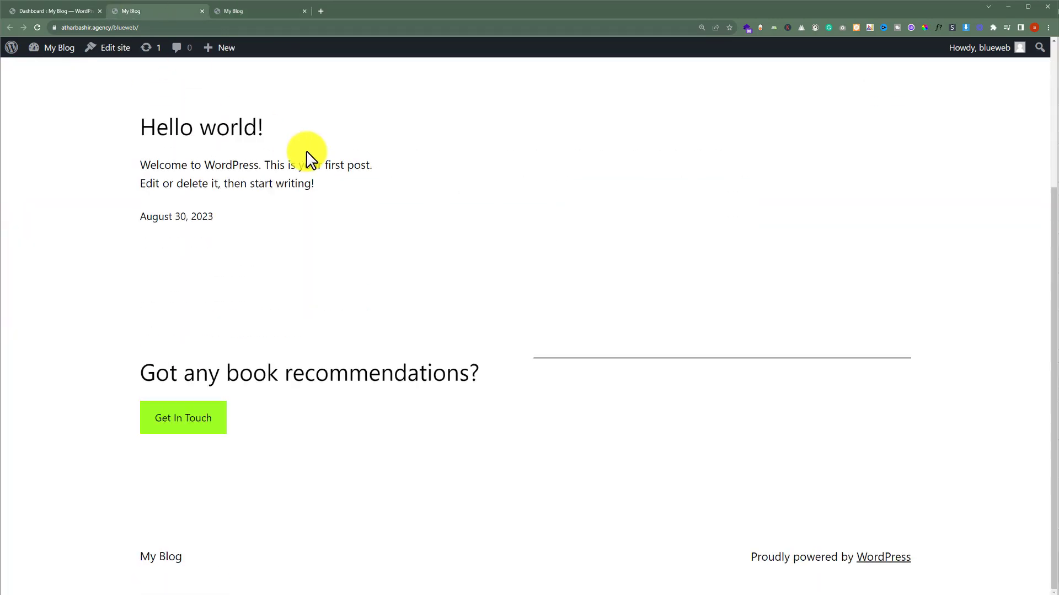
scroll("up", 3)
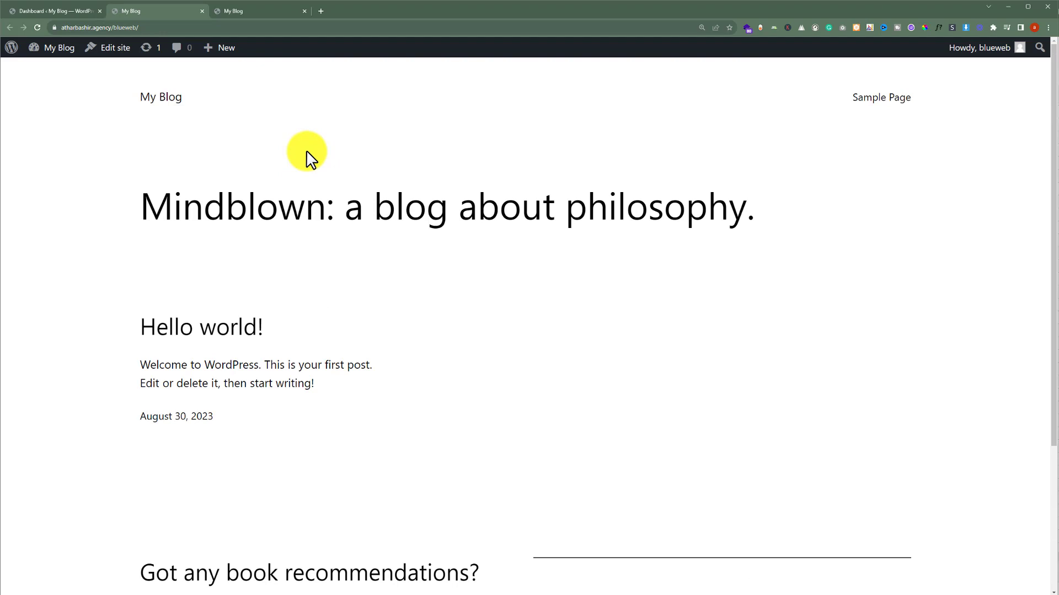
mouse_move(310, 145)
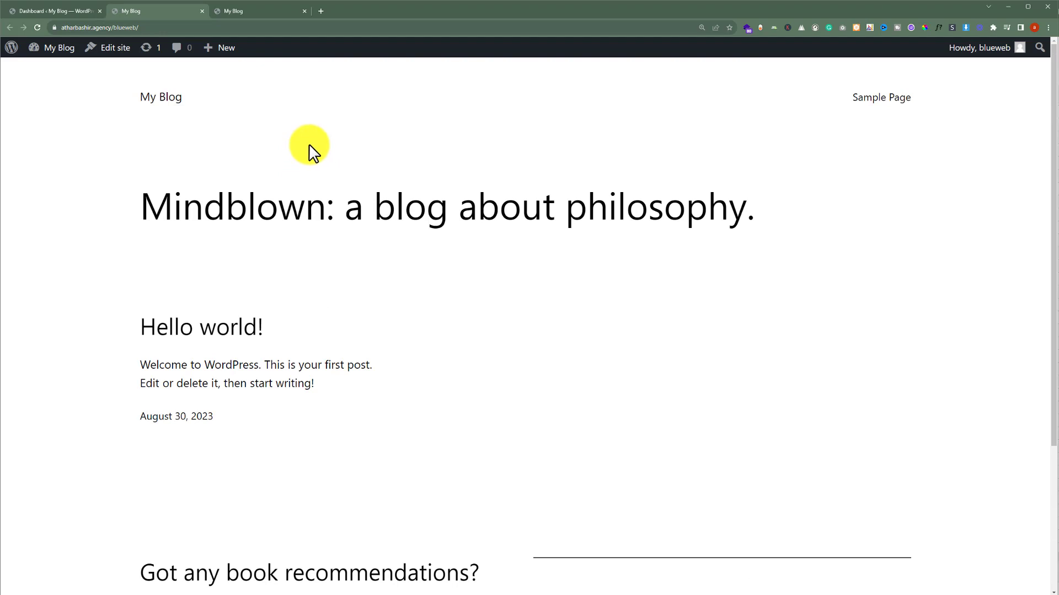
mouse_move(310, 149)
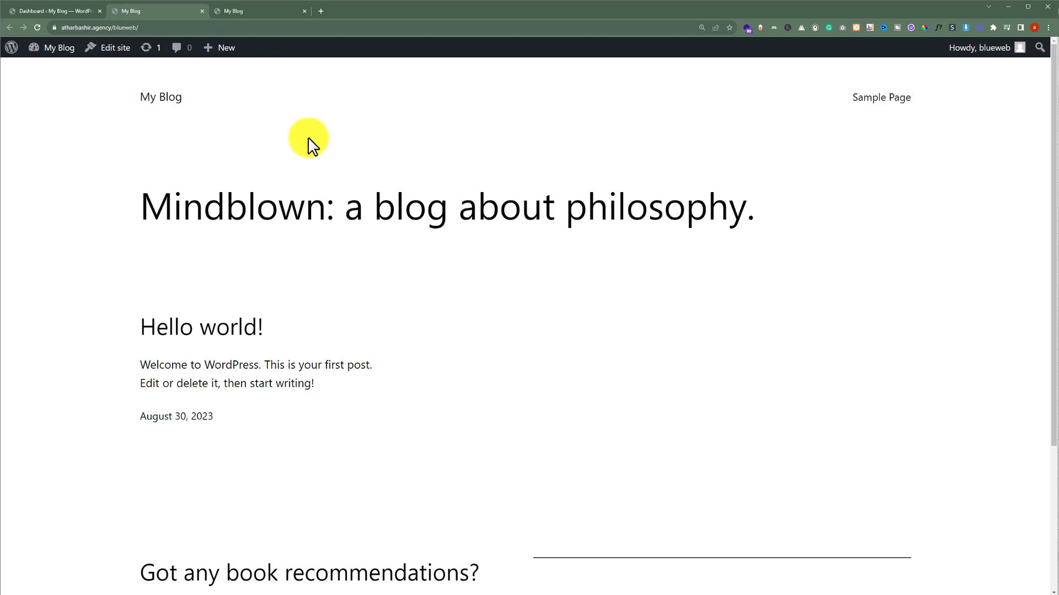
mouse_move(305, 141)
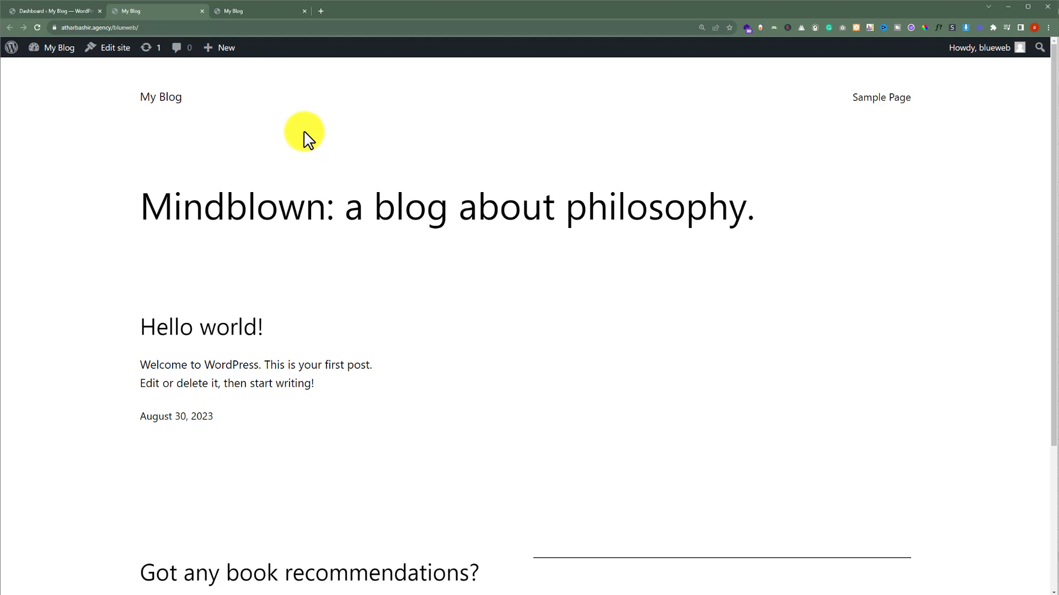